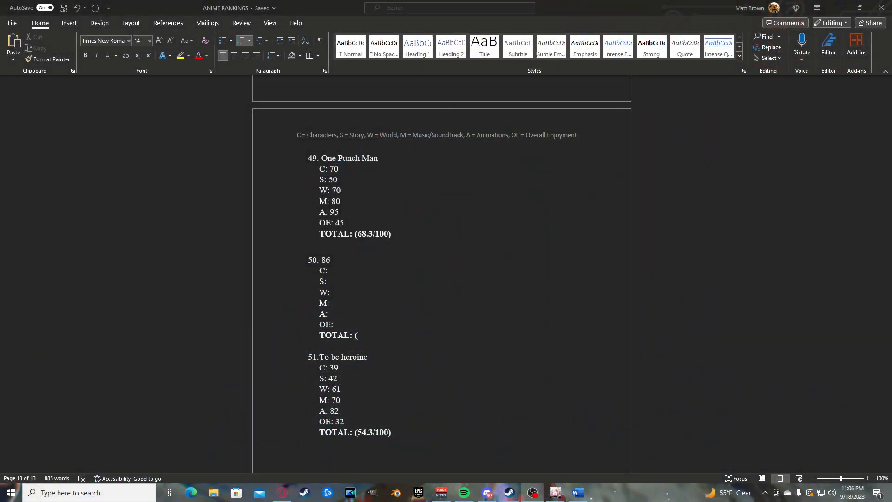
Enter 93 as entry 86's Characters score, then correct it to 92
{"action": "left_click", "coordinate": [329, 271]}
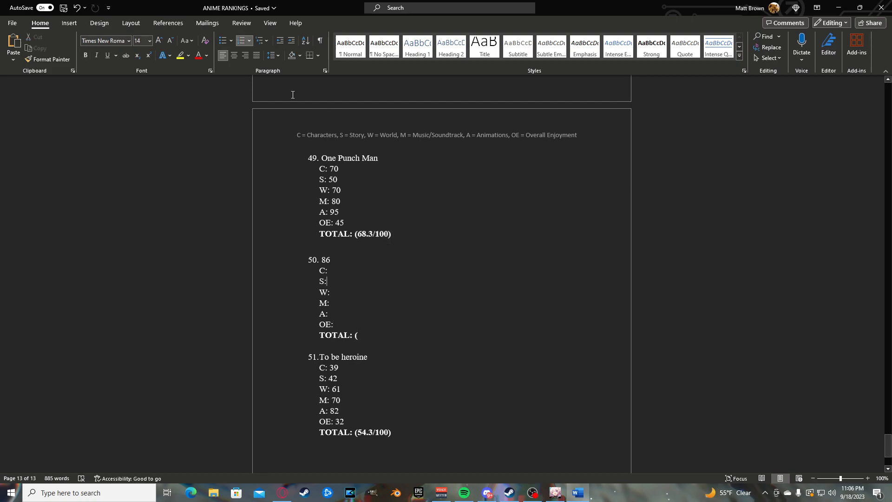
{"action": "mouse_move", "coordinate": [470, 285]}
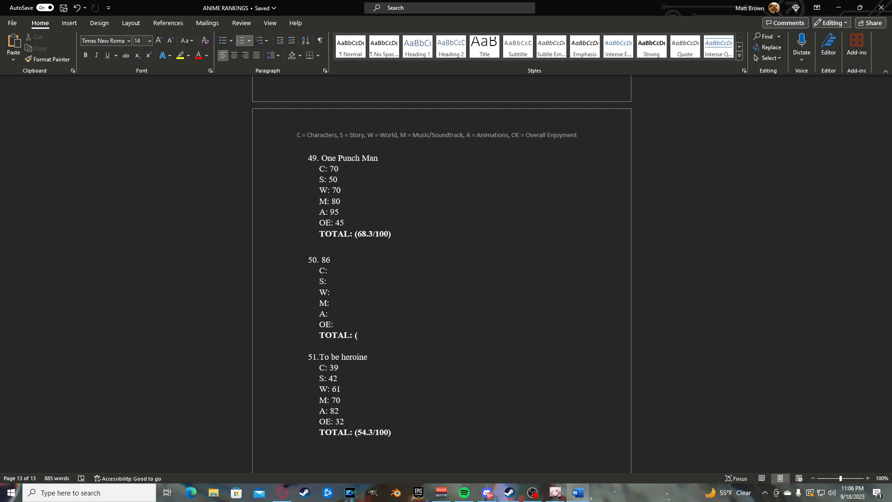
{"action": "left_click", "coordinate": [329, 271]}
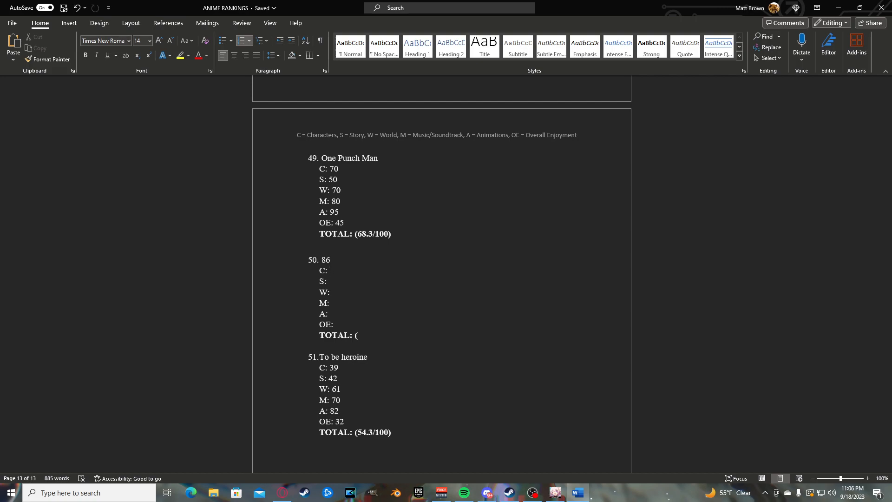
{"action": "left_click", "coordinate": [329, 270]}
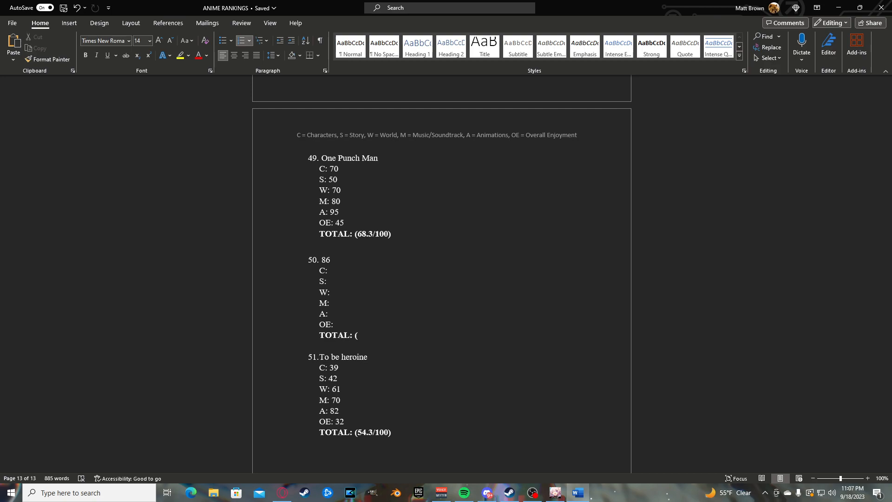
{"action": "left_click", "coordinate": [329, 270]}
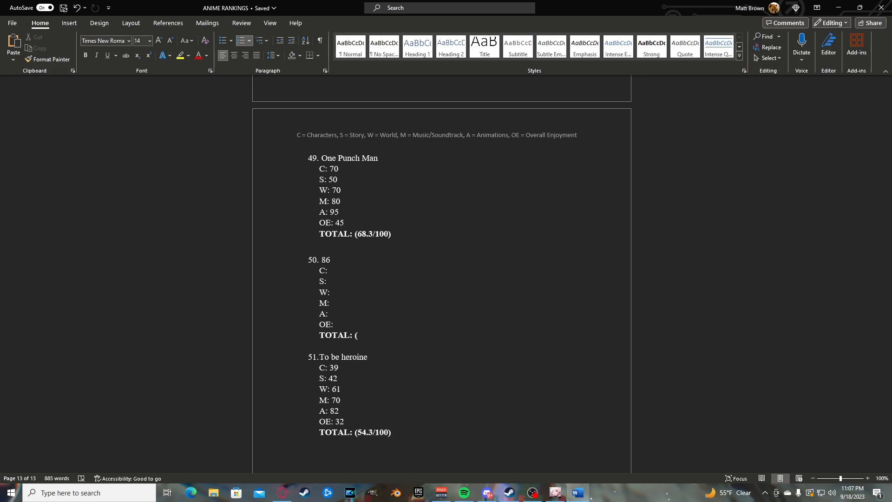
{"action": "left_click", "coordinate": [329, 271]}
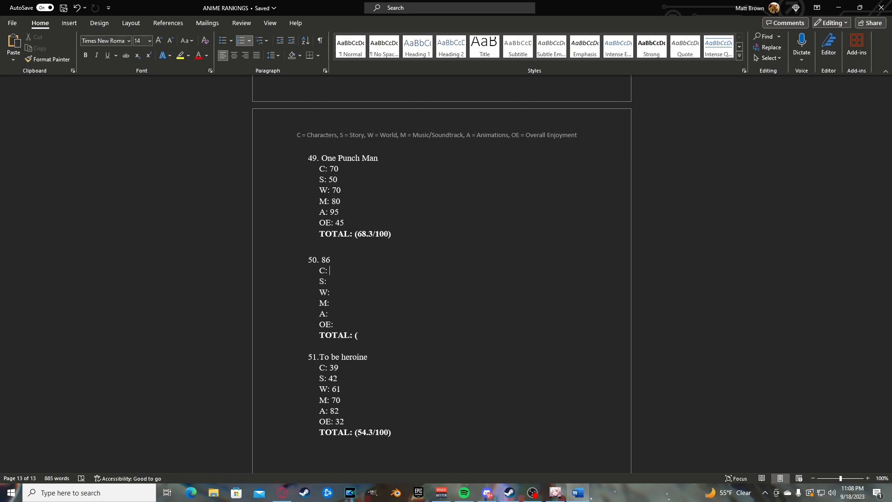
{"action": "type", "text": "9"}
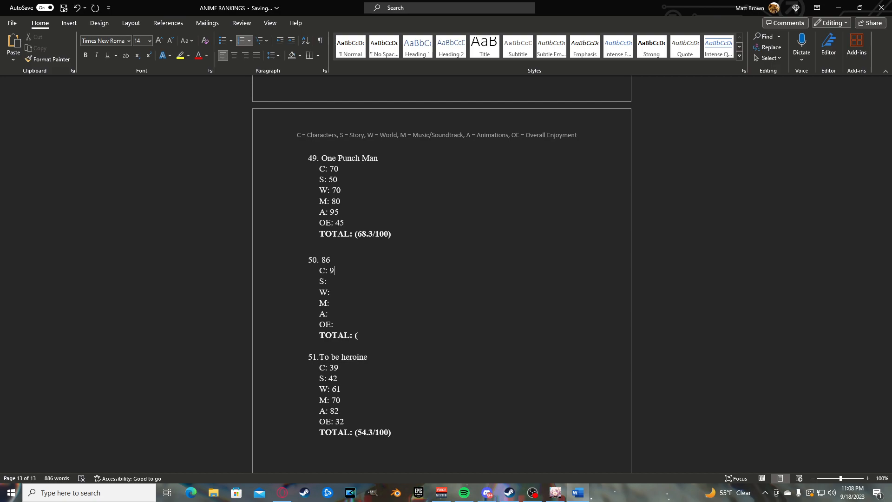
{"action": "type", "text": "3"}
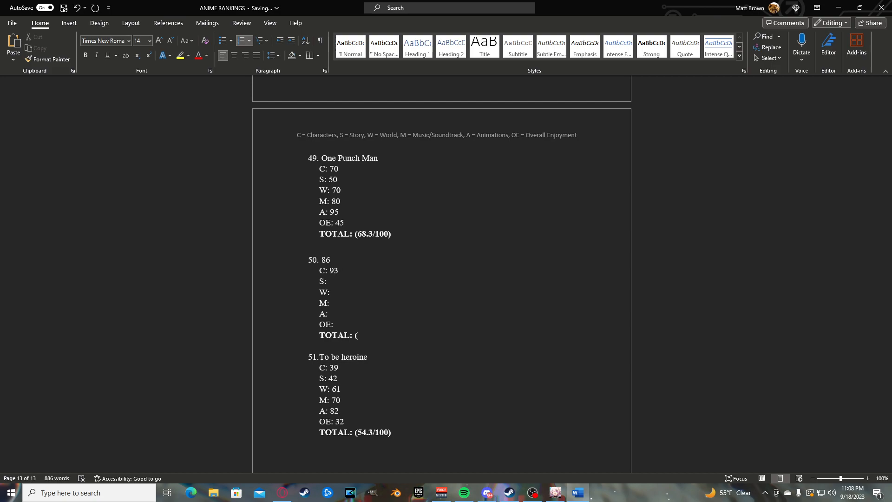
{"action": "left_click", "coordinate": [336, 271]}
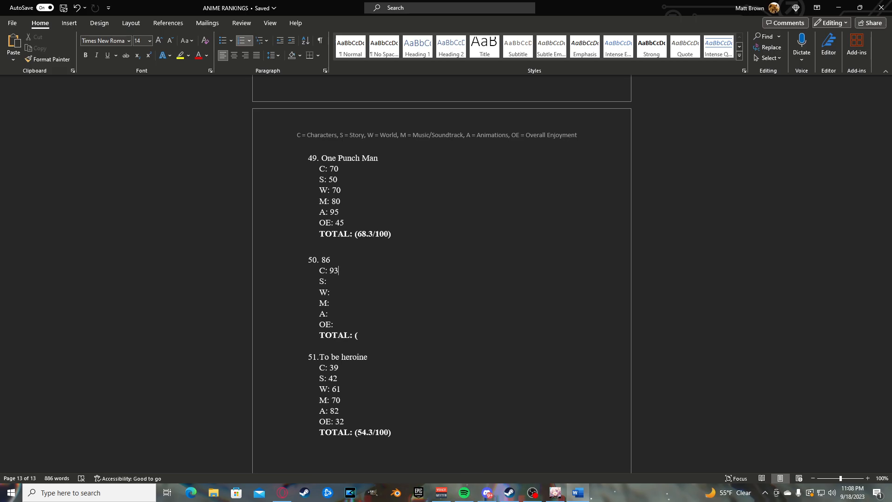
{"action": "type", "text": "2"}
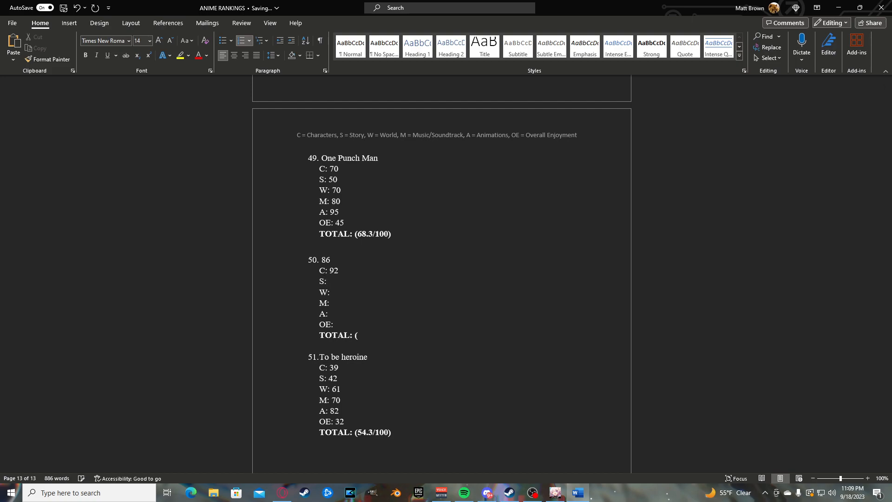
{"action": "left_click", "coordinate": [328, 281]}
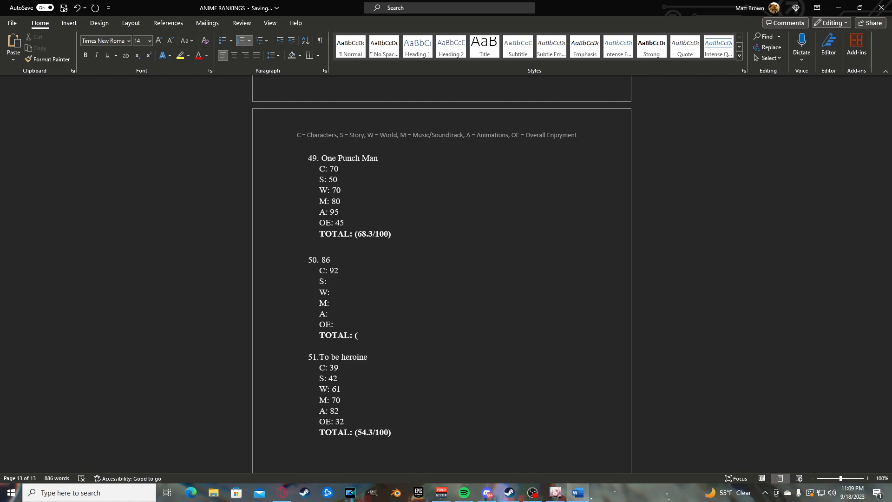
{"action": "left_click", "coordinate": [328, 281]}
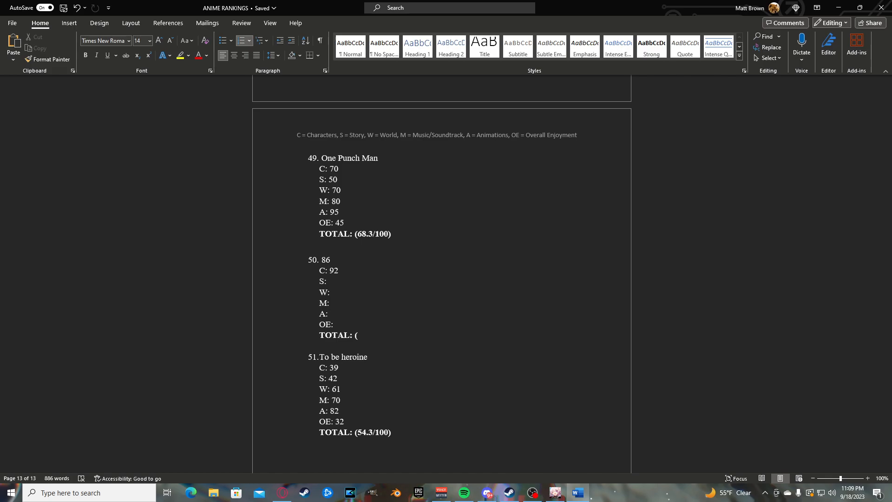
{"action": "left_click", "coordinate": [329, 280]}
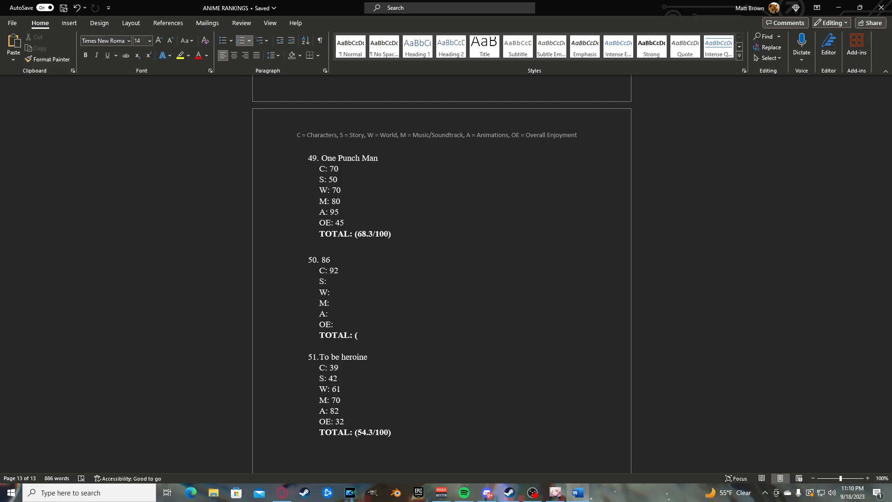
{"action": "left_click", "coordinate": [328, 281]}
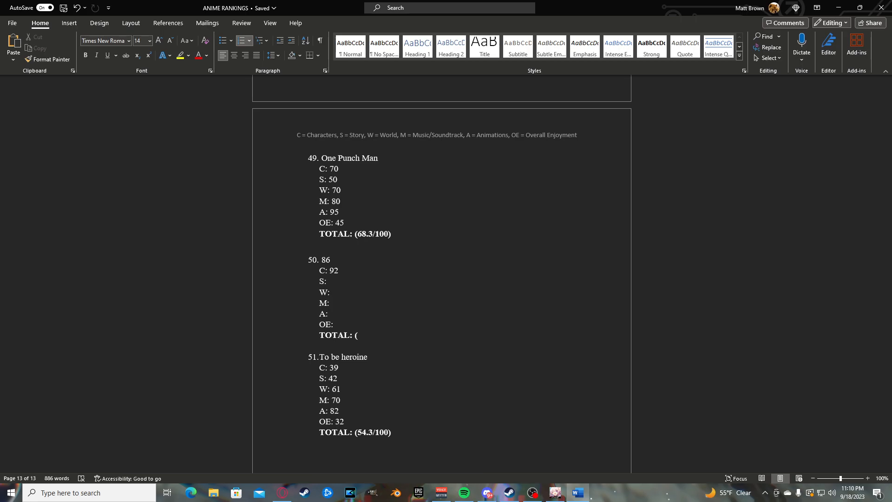
{"action": "left_click", "coordinate": [328, 281]}
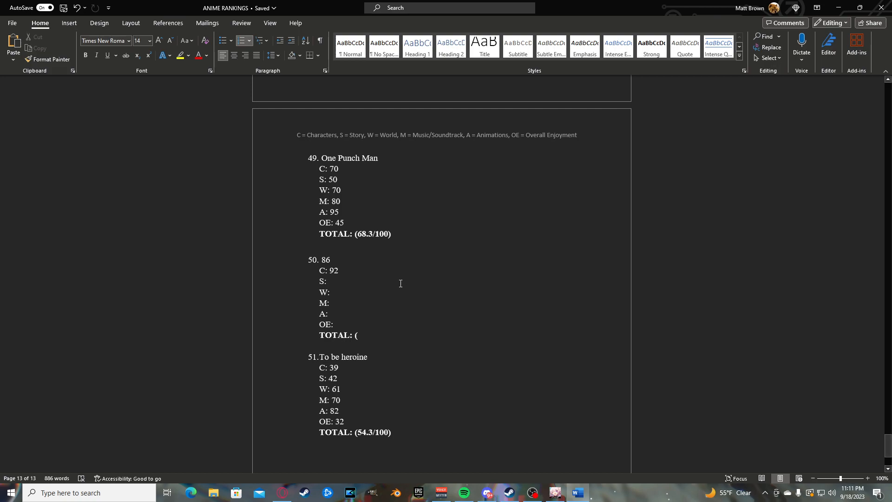
Enter a Story score of 80 for entry 86
{"action": "left_click", "coordinate": [328, 280]}
{"action": "type", "text": " 80"}
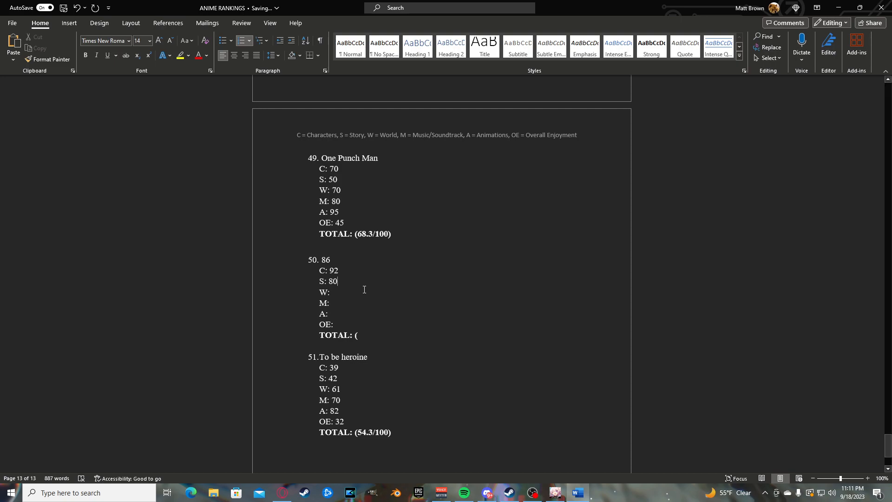
{"action": "mouse_move", "coordinate": [470, 333]}
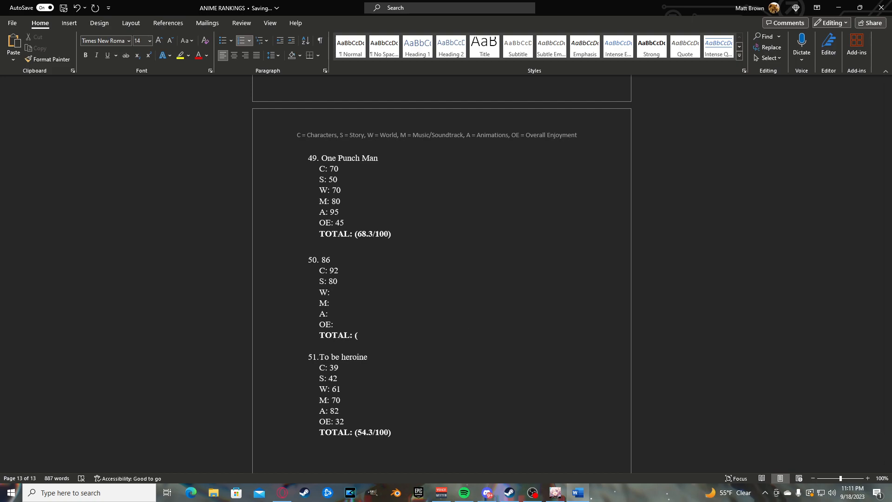
{"action": "left_click", "coordinate": [333, 292]}
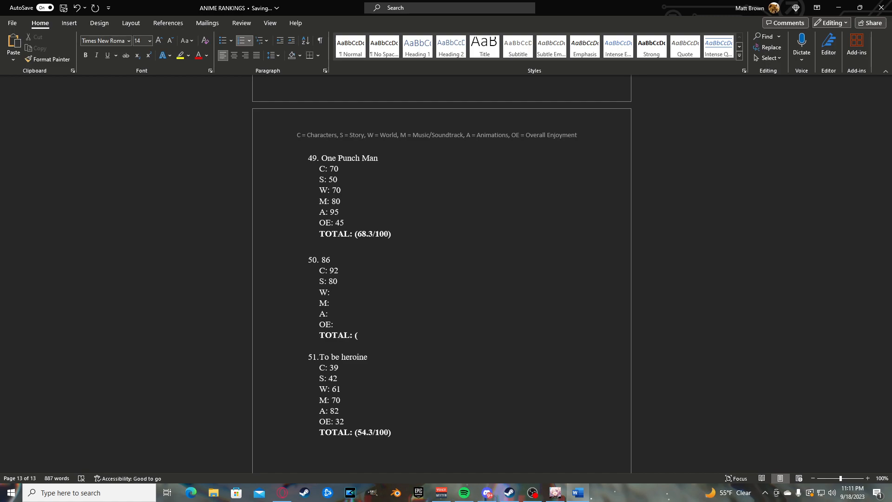
{"action": "left_click", "coordinate": [333, 292]}
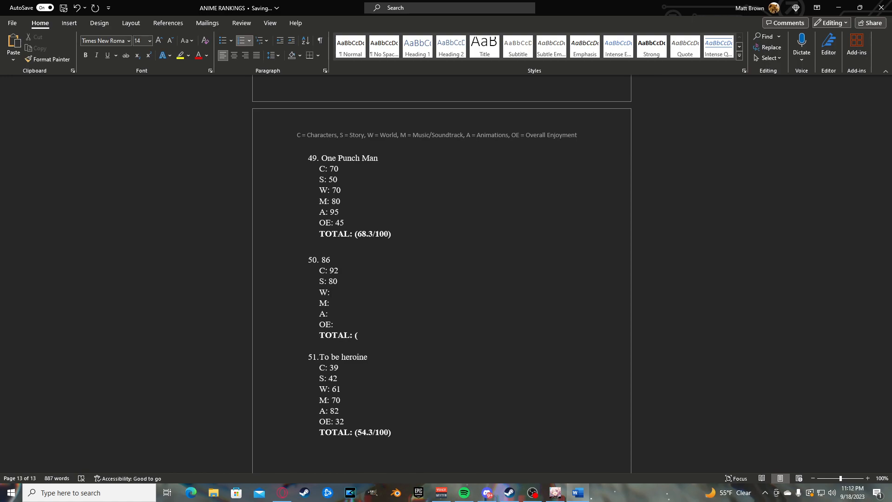
Enter a World score of 74 for entry 86
{"action": "left_click", "coordinate": [331, 292]}
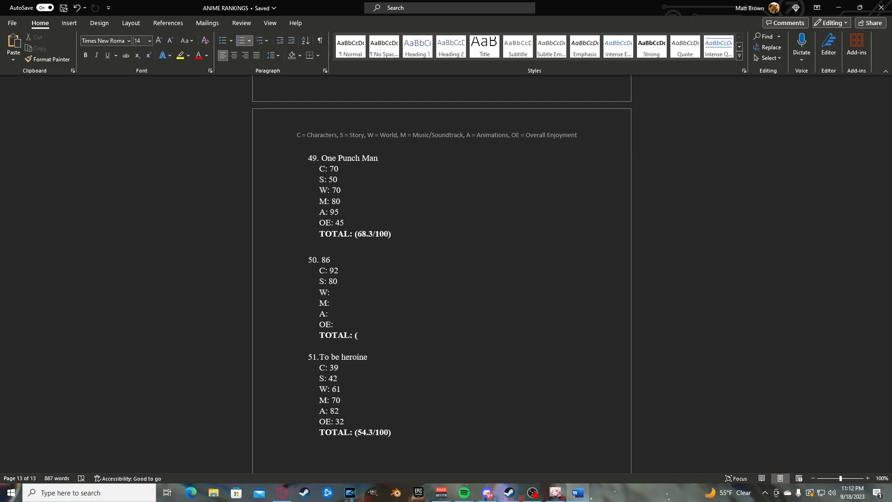
{"action": "left_click", "coordinate": [333, 292]}
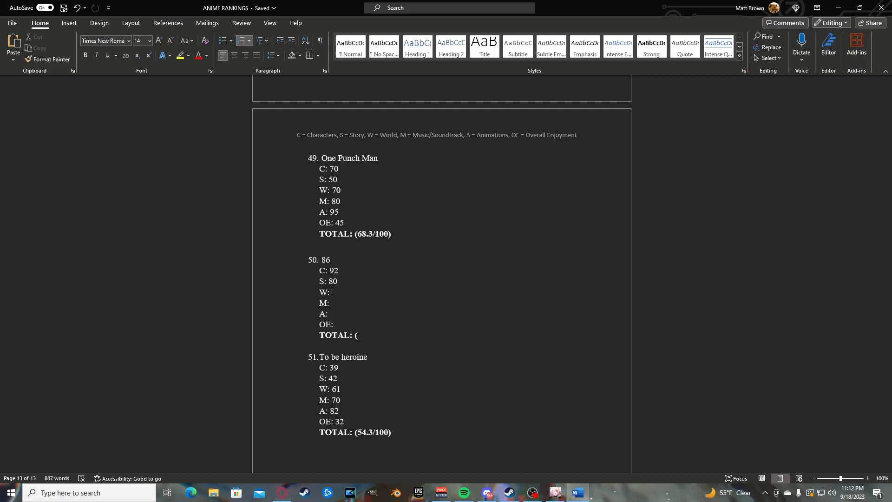
{"action": "mouse_move", "coordinate": [351, 288]}
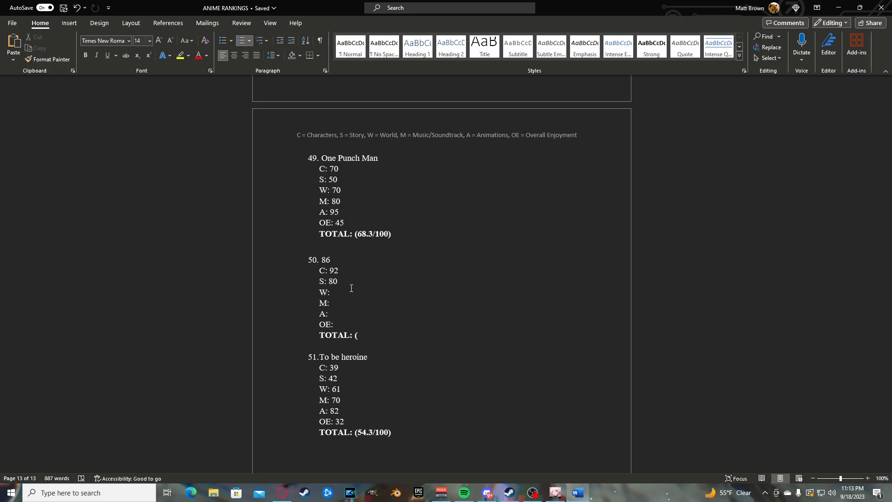
{"action": "type", "text": "74"}
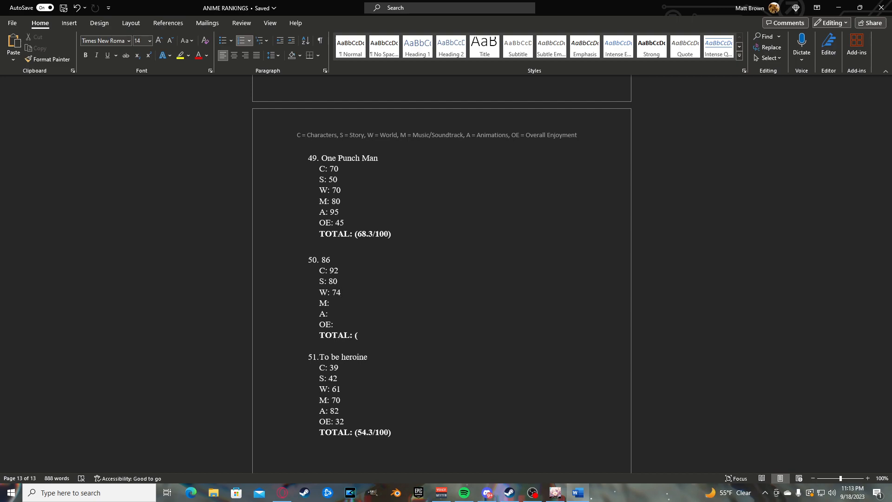
{"action": "left_click", "coordinate": [329, 303]}
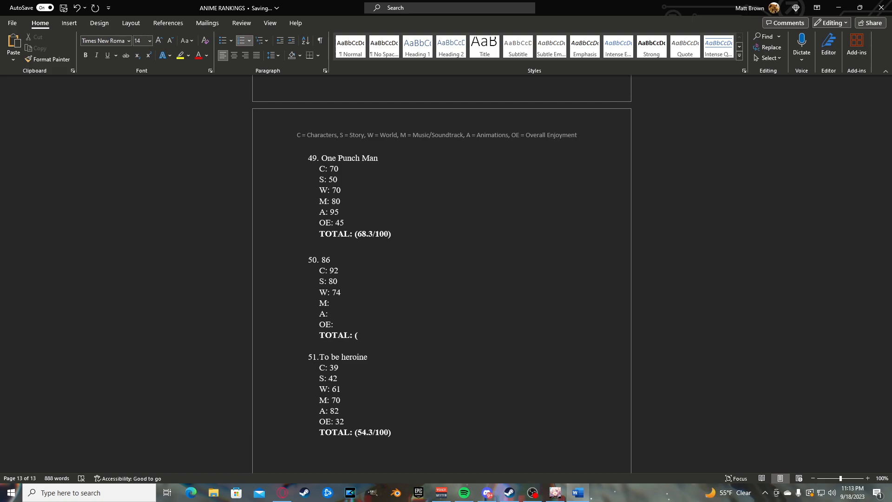
{"action": "left_click", "coordinate": [331, 303]}
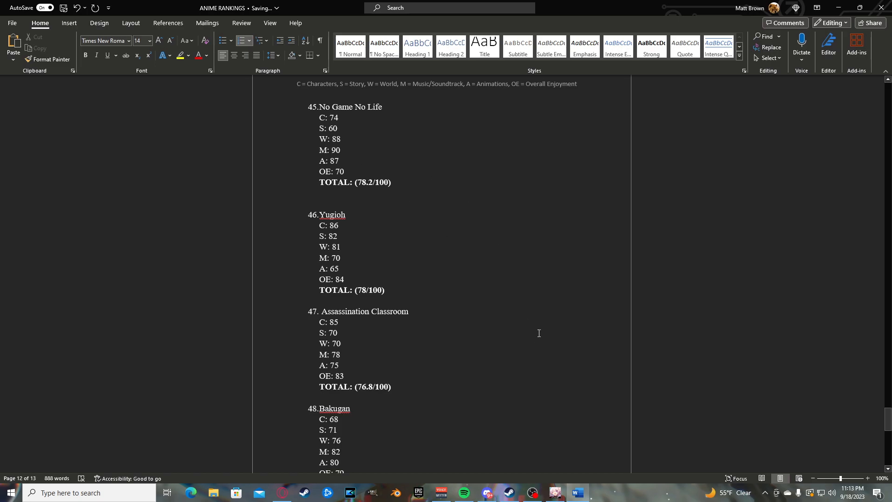
{"action": "scroll", "scroll_direction": "down", "scroll_amount": 3}
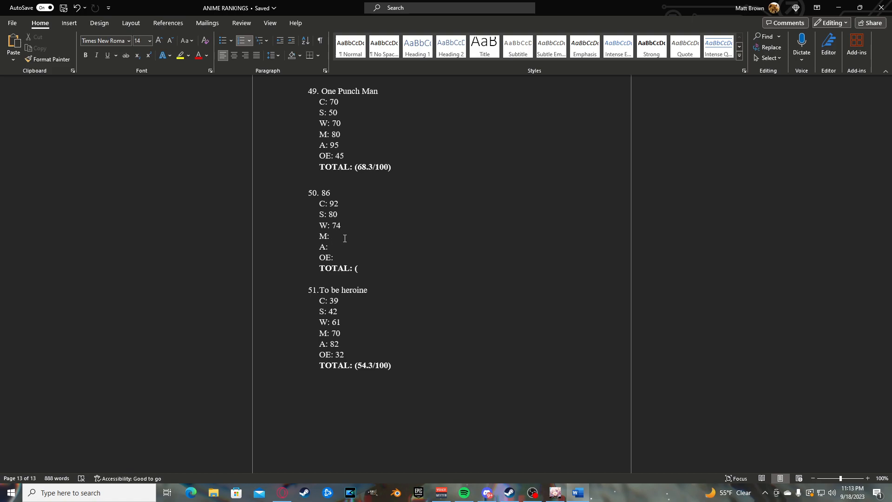
Enter a Music/Soundtrack score of 94 for entry 86
{"action": "left_click", "coordinate": [332, 236]}
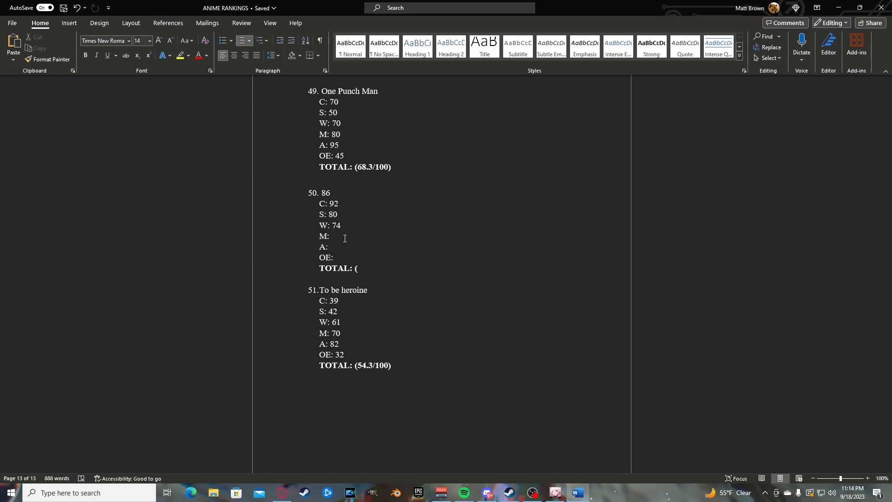
{"action": "left_click", "coordinate": [331, 236]}
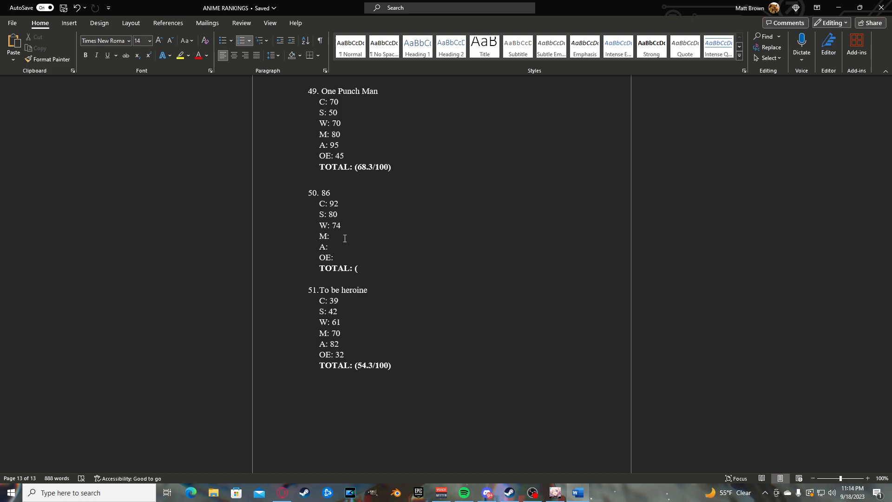
{"action": "type", "text": "94"}
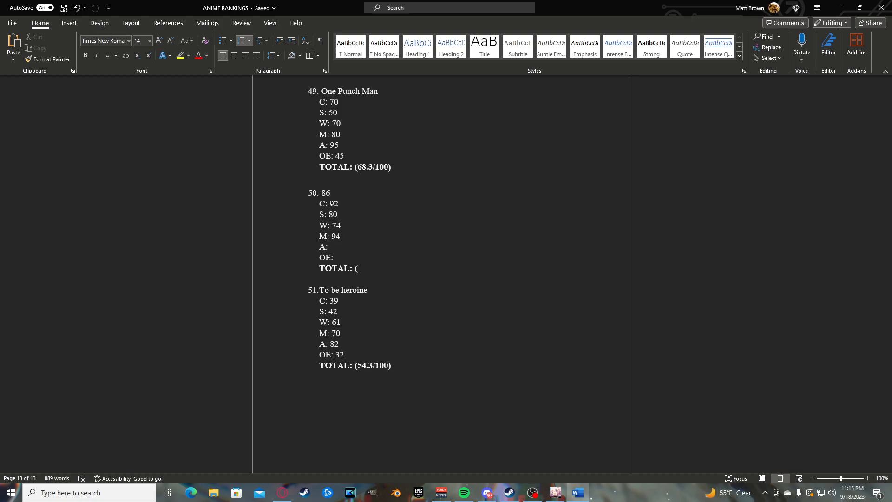
{"action": "left_click", "coordinate": [328, 247]}
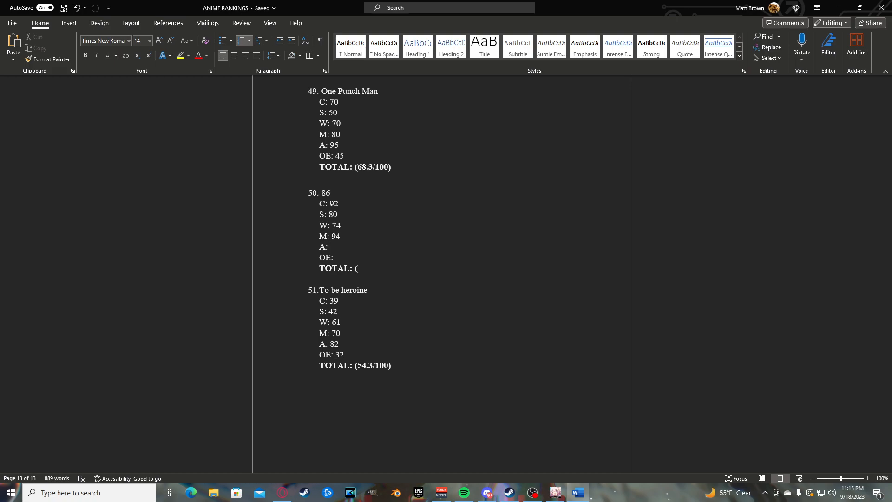
{"action": "left_click", "coordinate": [329, 246]}
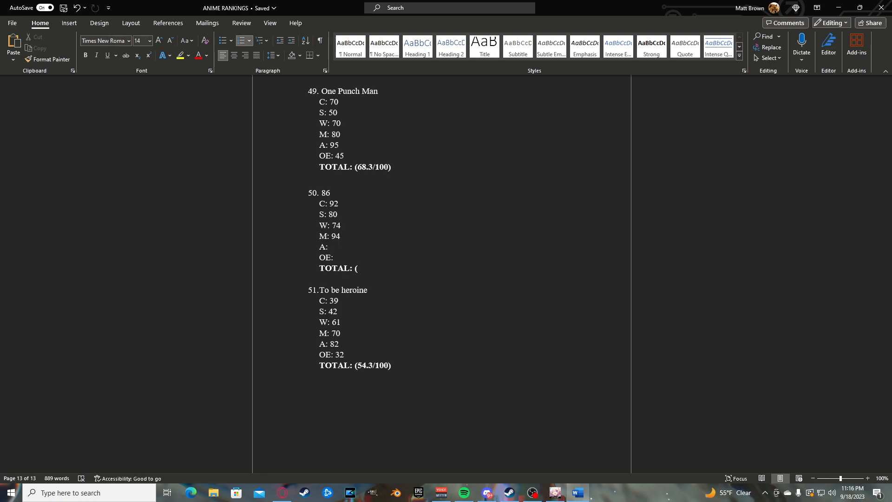
Enter an Animations score of 64 for entry 86
{"action": "left_click", "coordinate": [329, 247]}
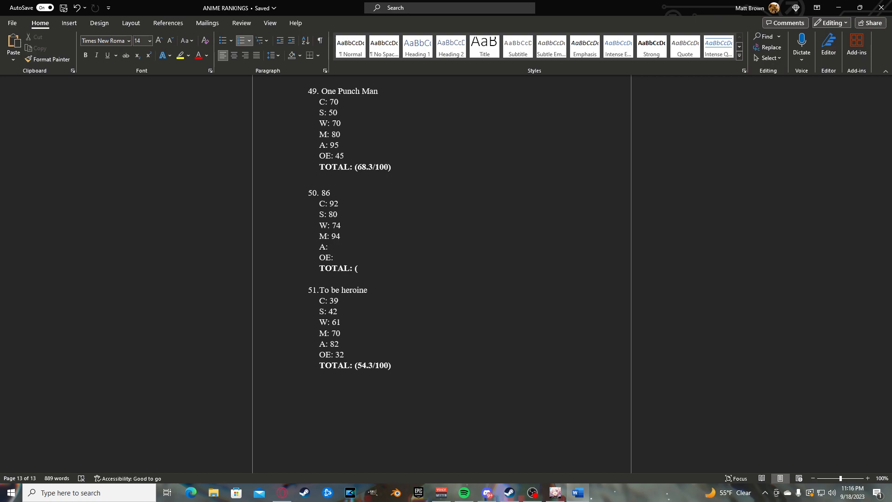
{"action": "left_click", "coordinate": [330, 247]}
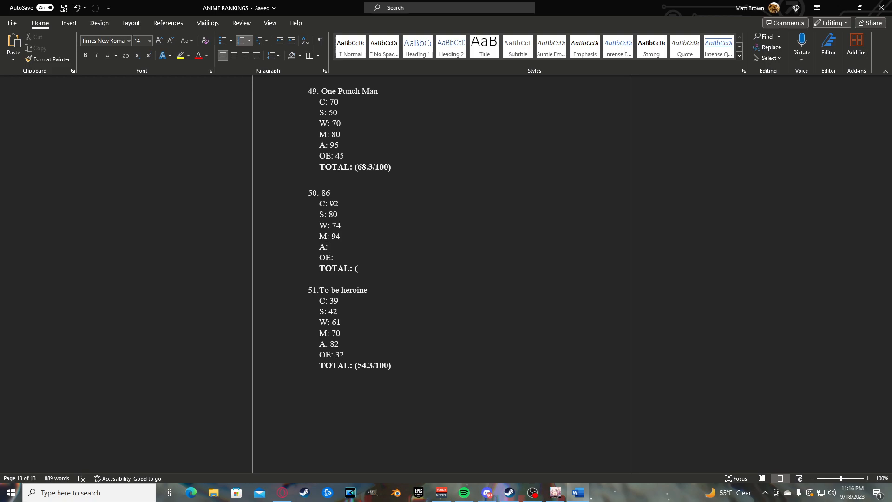
{"action": "type", "text": "64"}
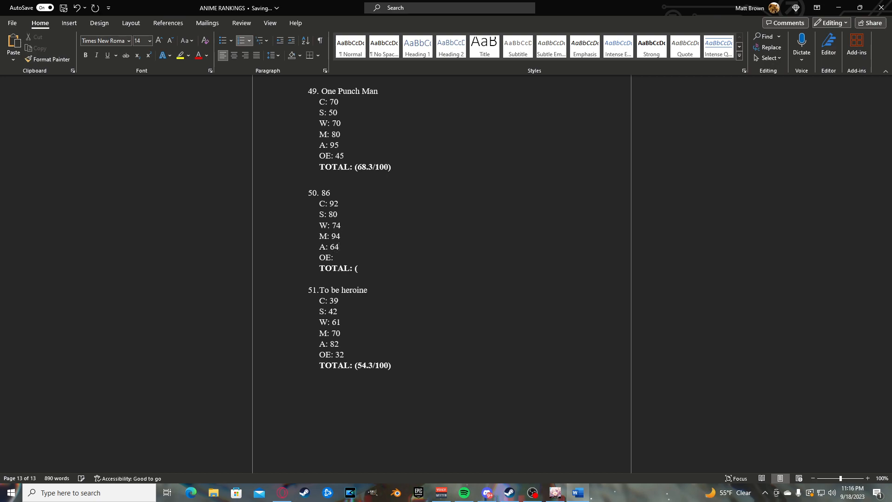
{"action": "left_click", "coordinate": [333, 258]}
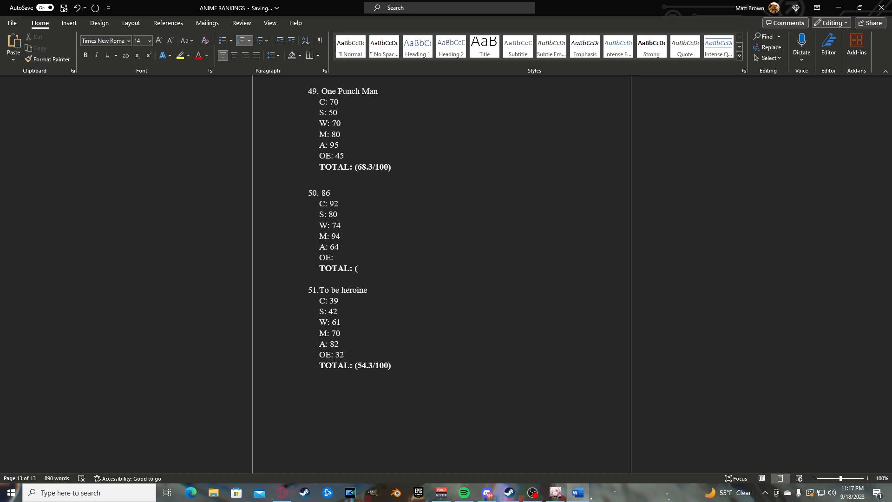
{"action": "left_click", "coordinate": [336, 257]}
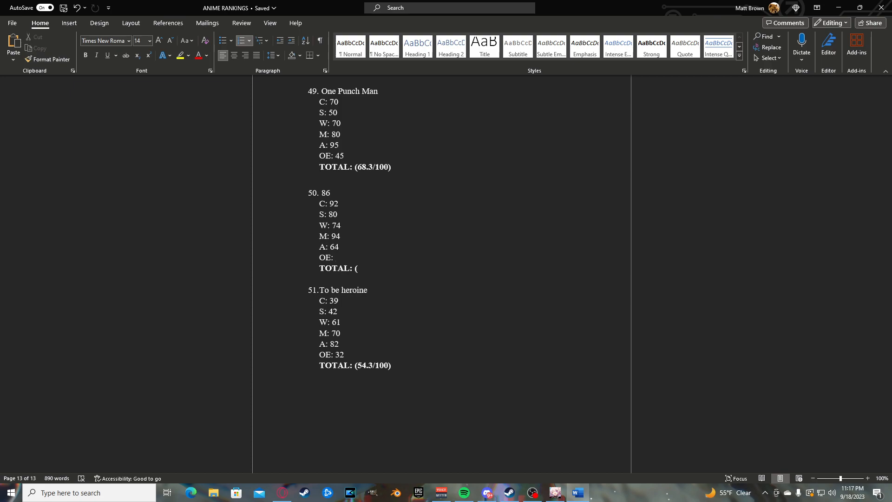
{"action": "type", "text": "8"}
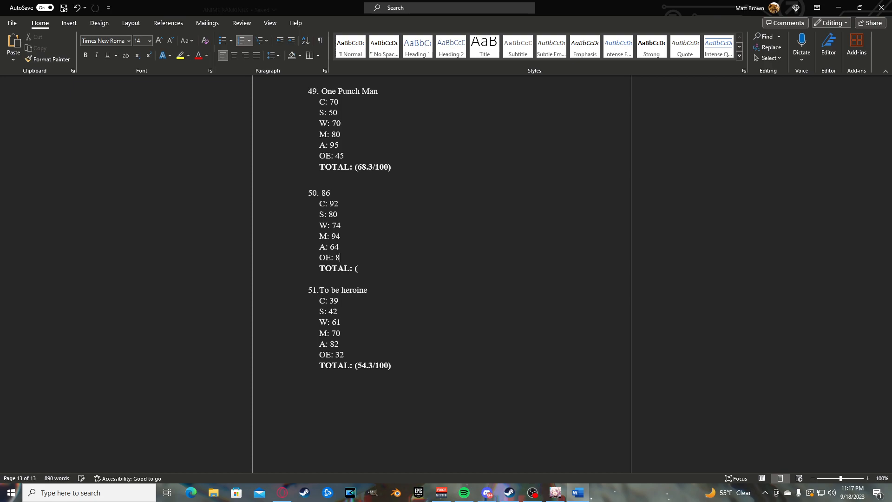
{"action": "type", "text": "9"}
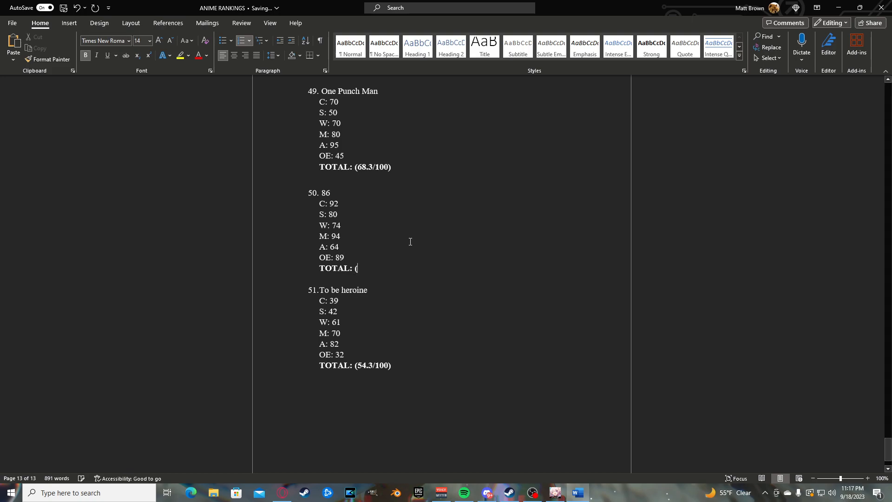
{"action": "mouse_move", "coordinate": [417, 245]}
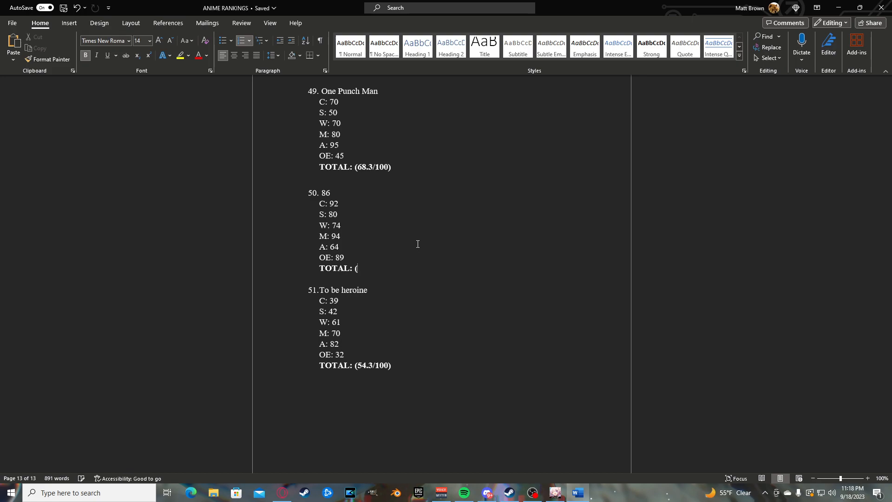
{"action": "mouse_move", "coordinate": [427, 254]}
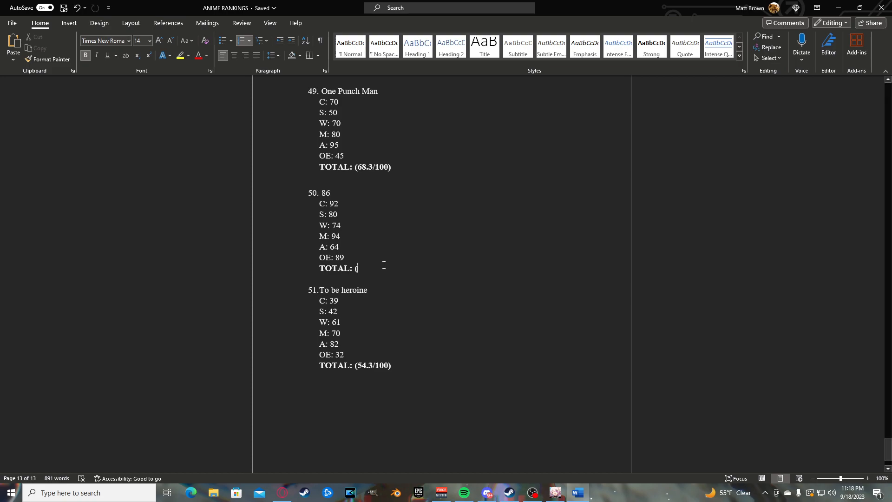
Fill in entry 86's total as 82.2/100 and select the whole entry for copying
{"action": "type", "text": "82."}
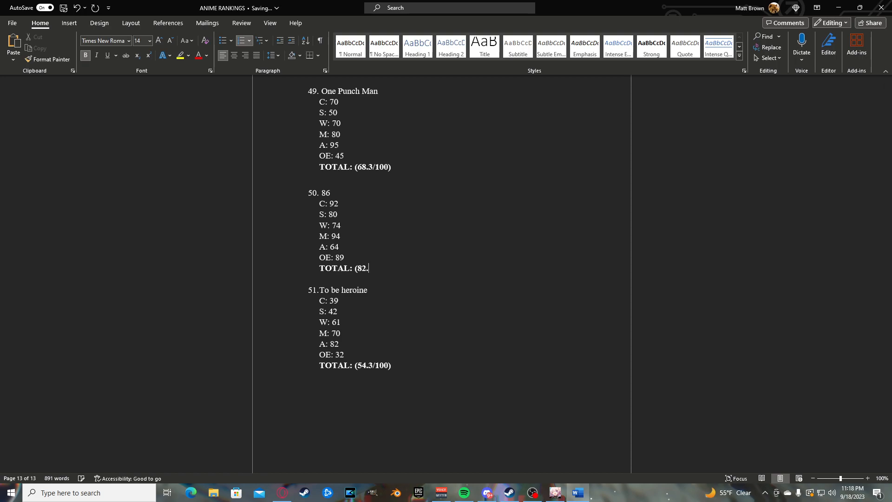
{"action": "type", "text": "2/100)"}
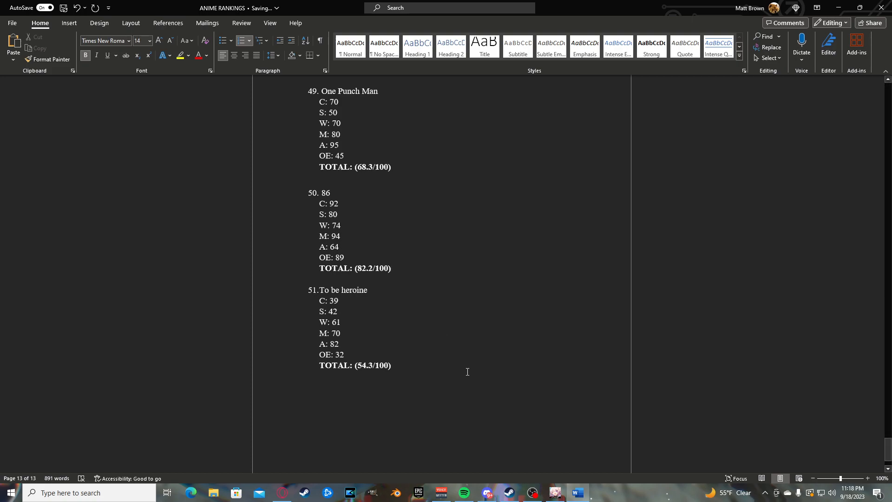
{"action": "left_click_drag", "start_coordinate": [322, 192], "coordinate": [392, 268]}
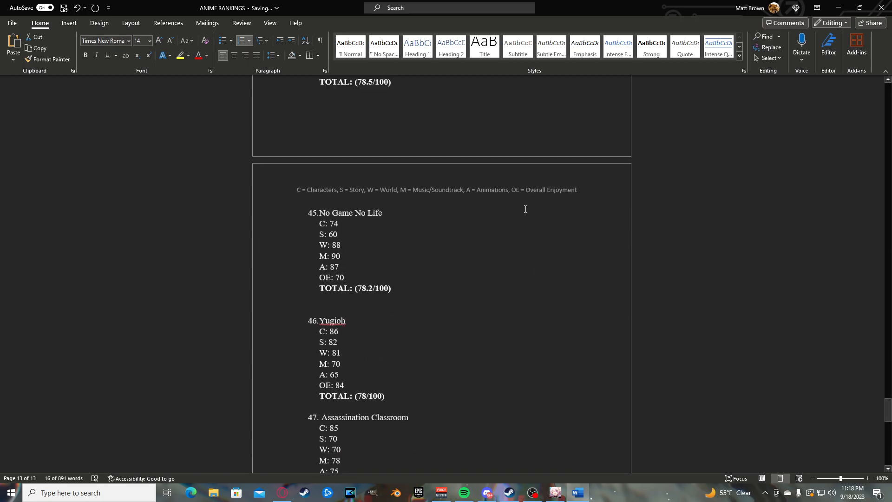
Paste the copied 86 entry at number 33, between God Eater and SAKFTLDBMTAST
{"action": "scroll", "scroll_direction": "up", "scroll_amount": 3}
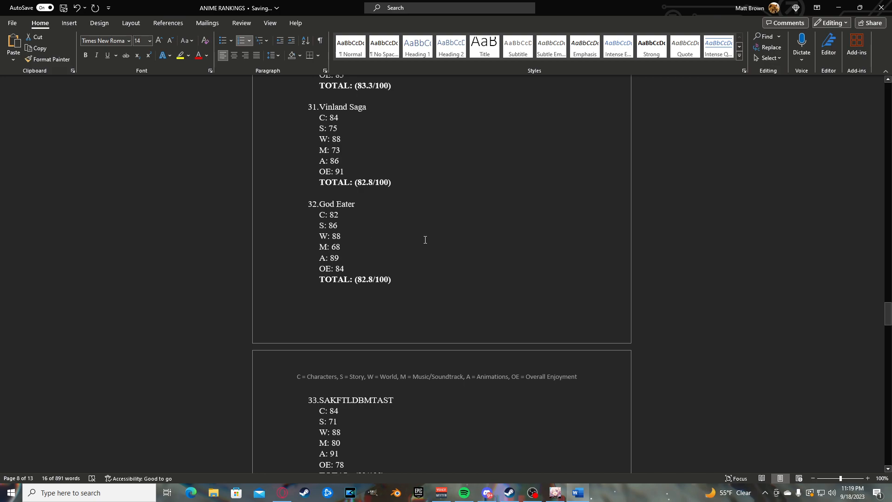
{"action": "scroll", "scroll_direction": "down", "scroll_amount": 3}
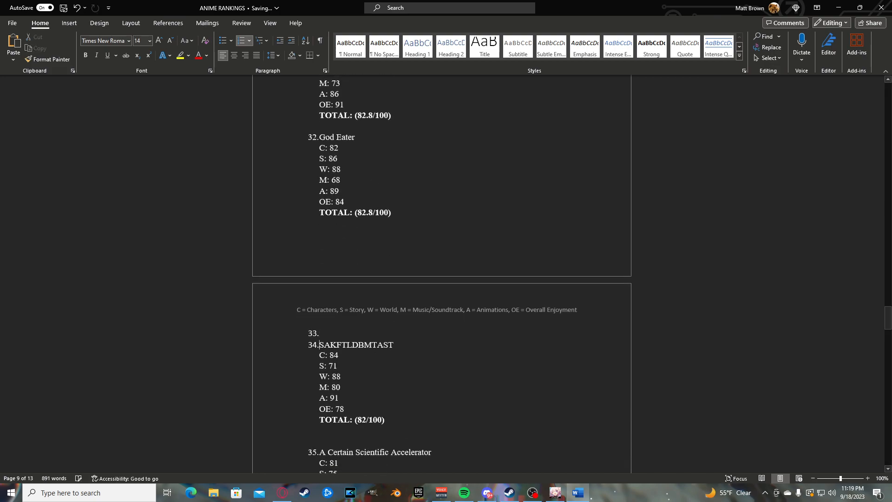
{"action": "key", "text": "ctrl+v"}
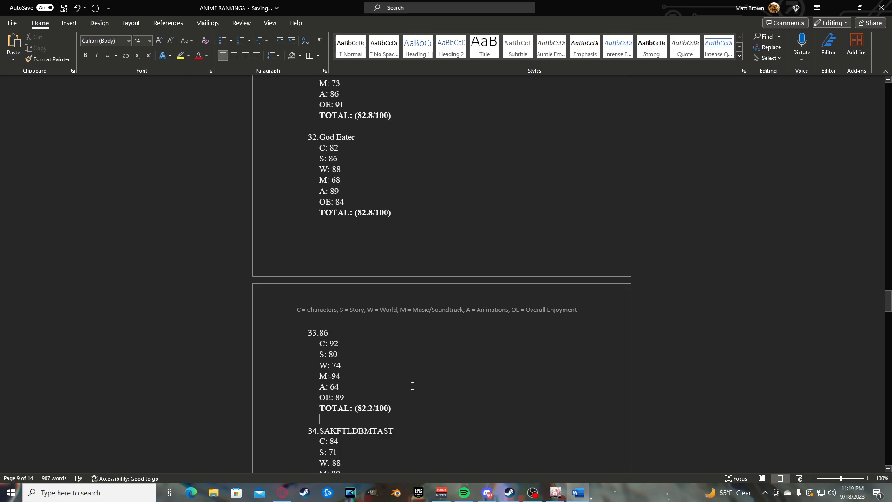
Select and delete the old duplicate 86 entry near the end of the list
{"action": "scroll", "scroll_direction": "down", "scroll_amount": 3}
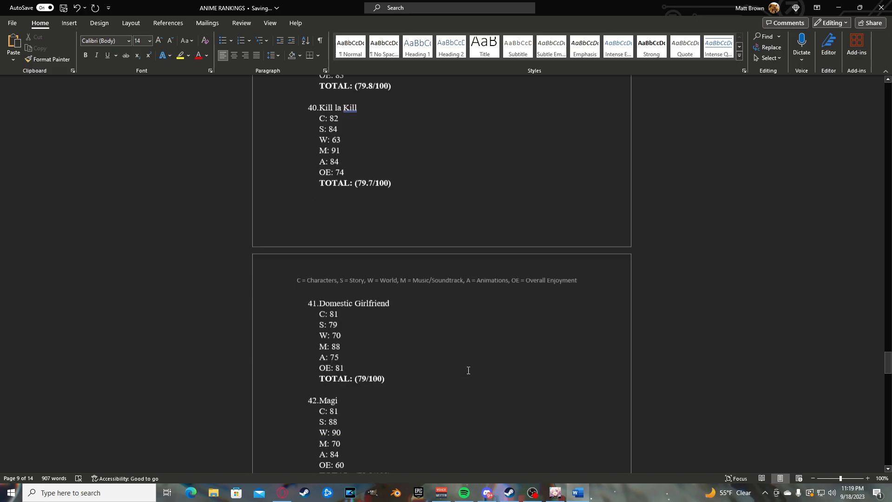
{"action": "scroll", "scroll_direction": "down", "scroll_amount": 3}
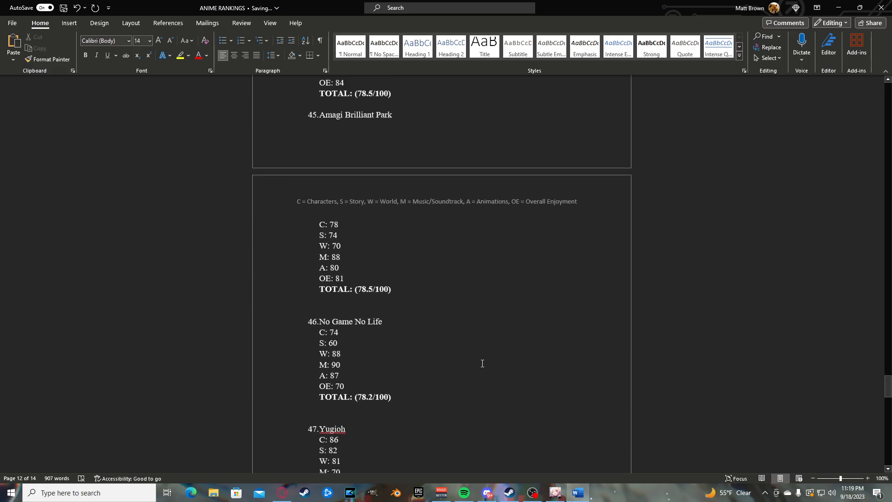
{"action": "scroll", "scroll_direction": "up", "scroll_amount": 3}
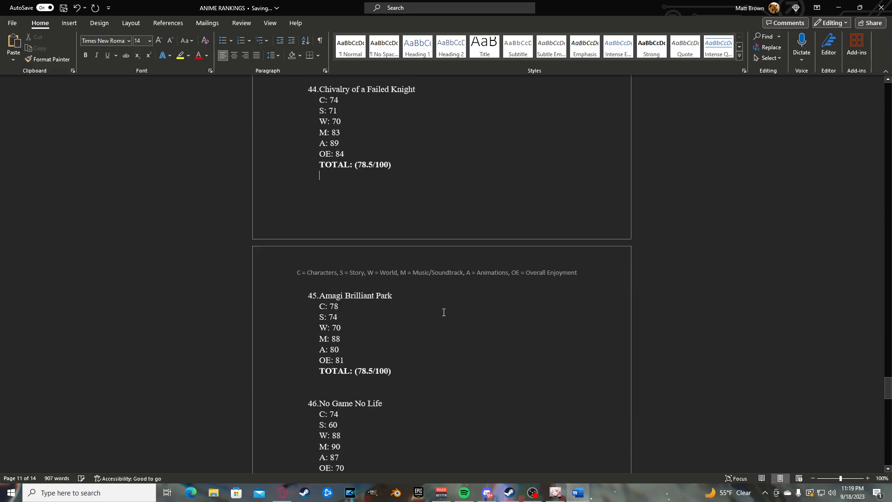
{"action": "scroll", "scroll_direction": "down", "scroll_amount": 3}
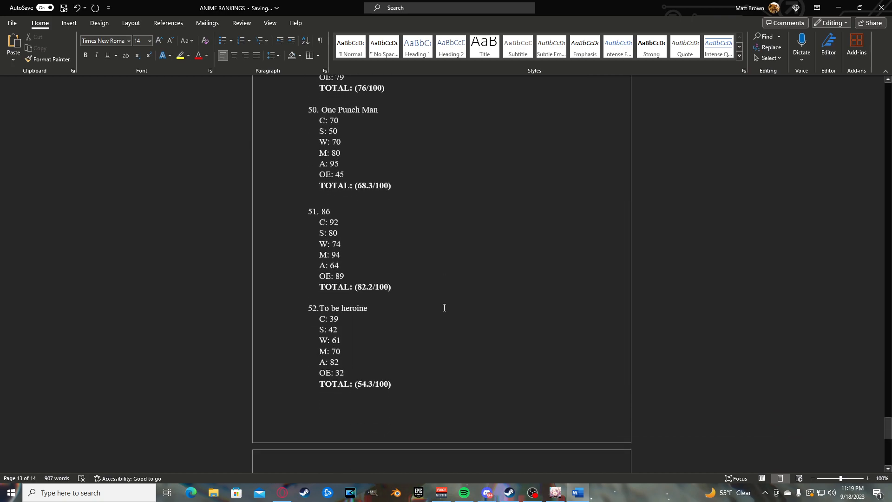
{"action": "left_click_drag", "start_coordinate": [321, 211], "coordinate": [392, 288]}
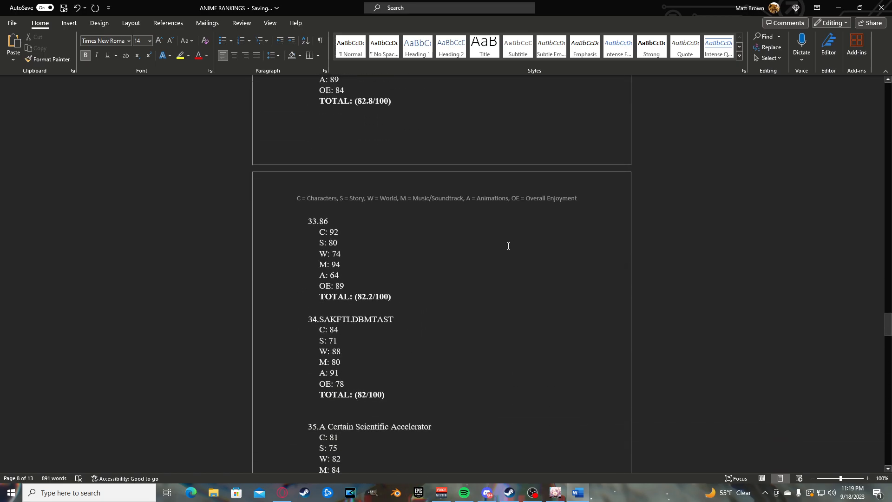
{"action": "scroll", "scroll_direction": "up", "scroll_amount": 3}
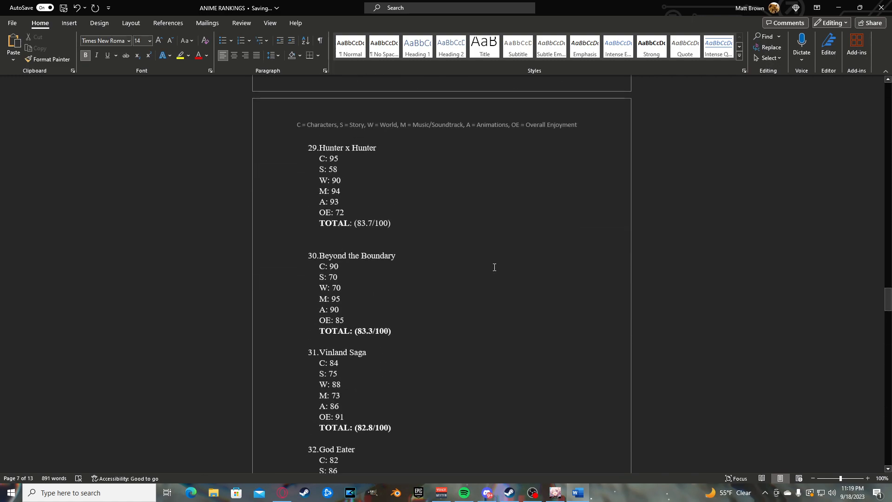
{"action": "scroll", "scroll_direction": "down", "scroll_amount": 3}
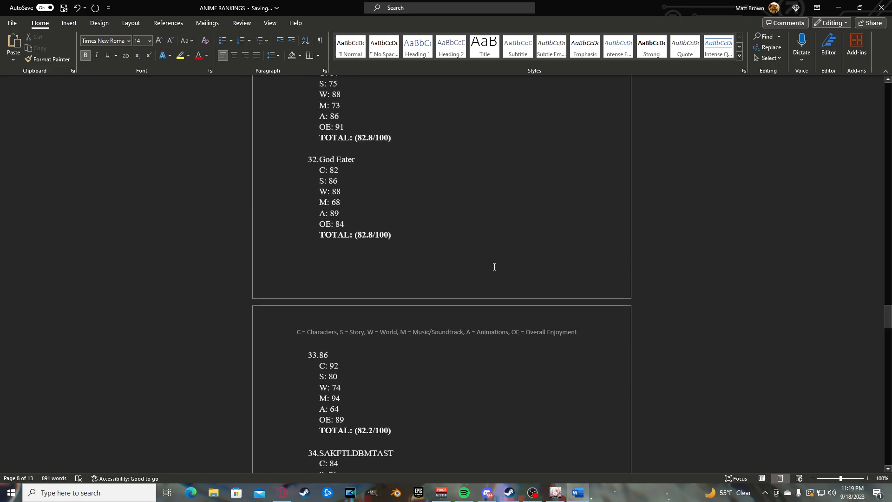
{"action": "scroll", "scroll_direction": "down", "scroll_amount": 3}
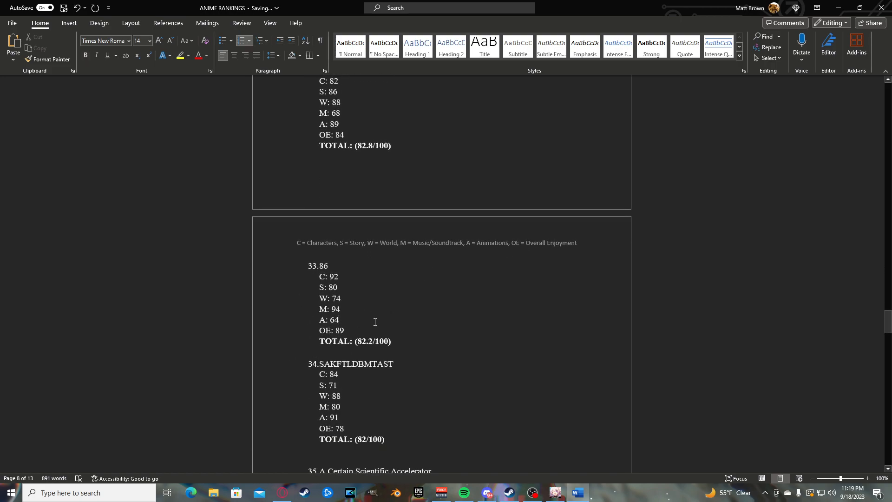